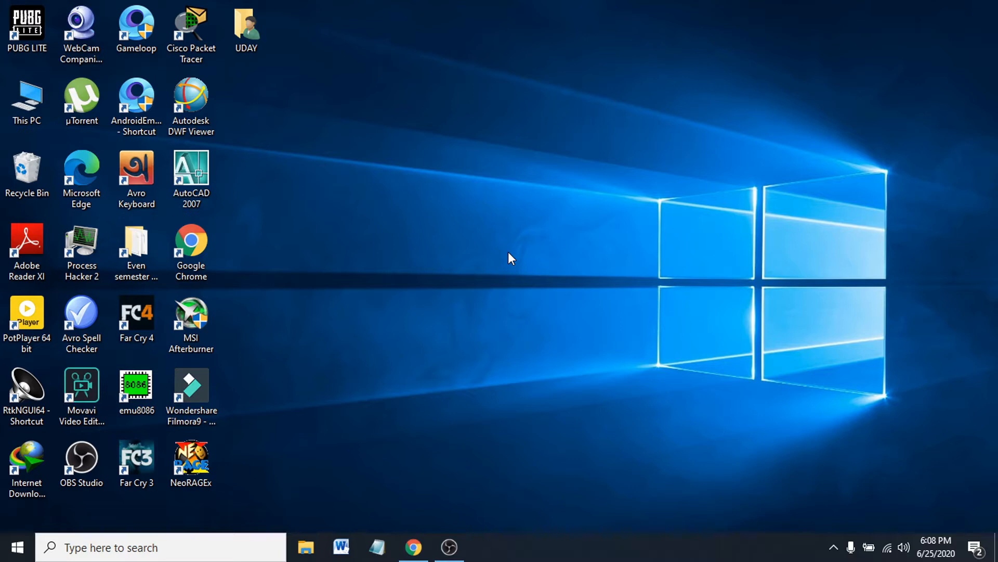
{"action": "mouse_move", "coordinate": [481, 312]}
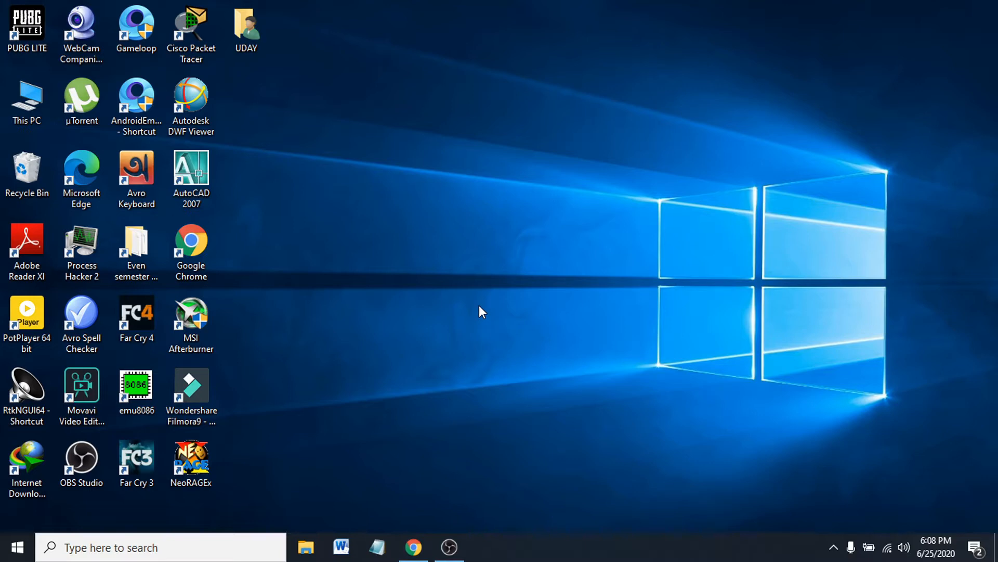
{"action": "mouse_move", "coordinate": [219, 451]}
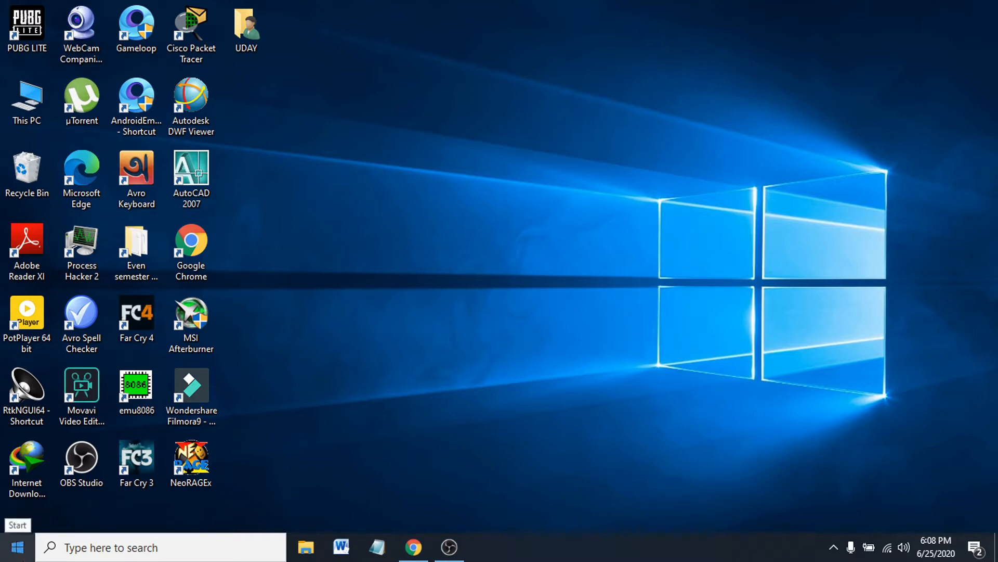
Step: Launch Windows Settings from the Start menu
{"action": "left_click", "coordinate": [13, 547]}
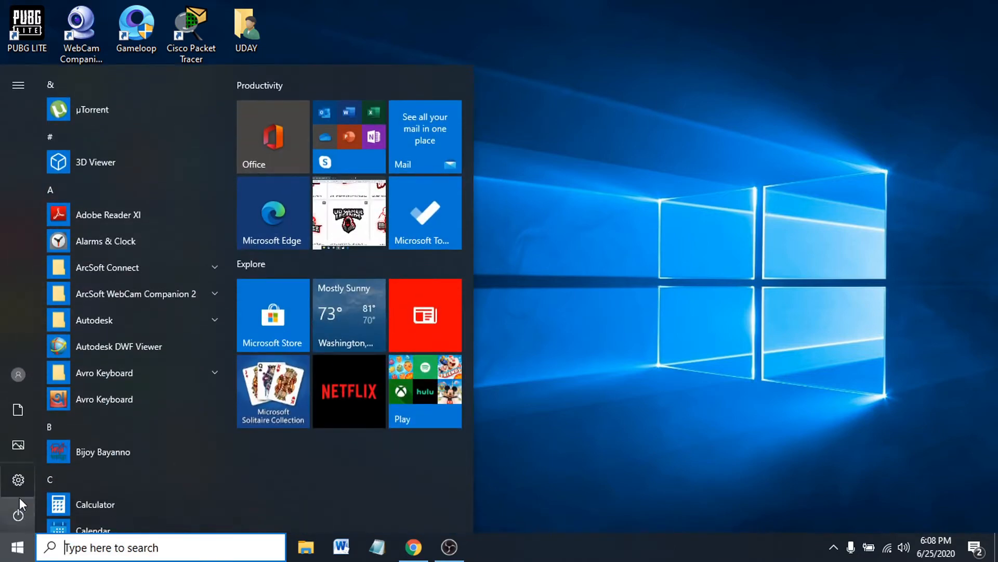
{"action": "left_click", "coordinate": [18, 84]}
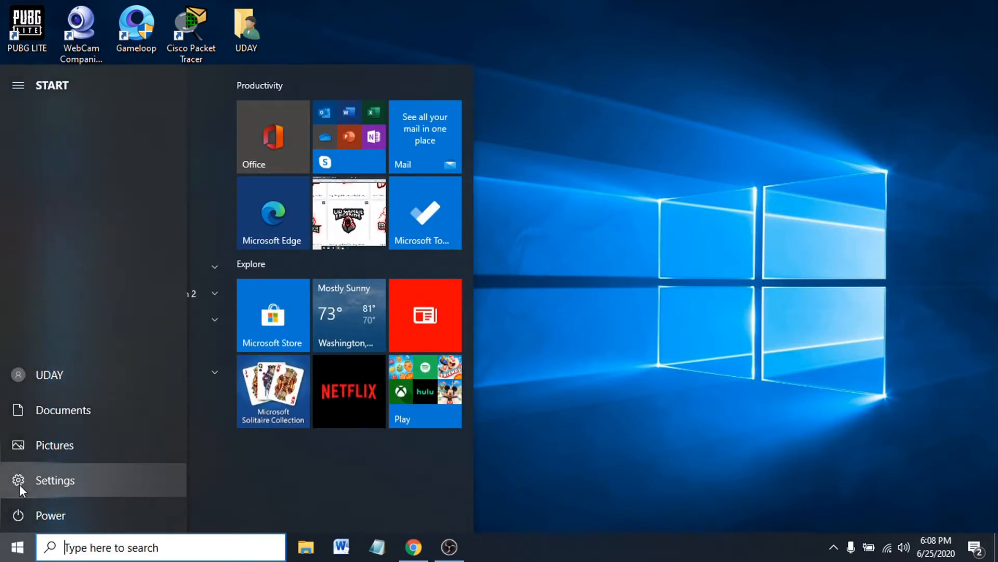
{"action": "left_click", "coordinate": [55, 481]}
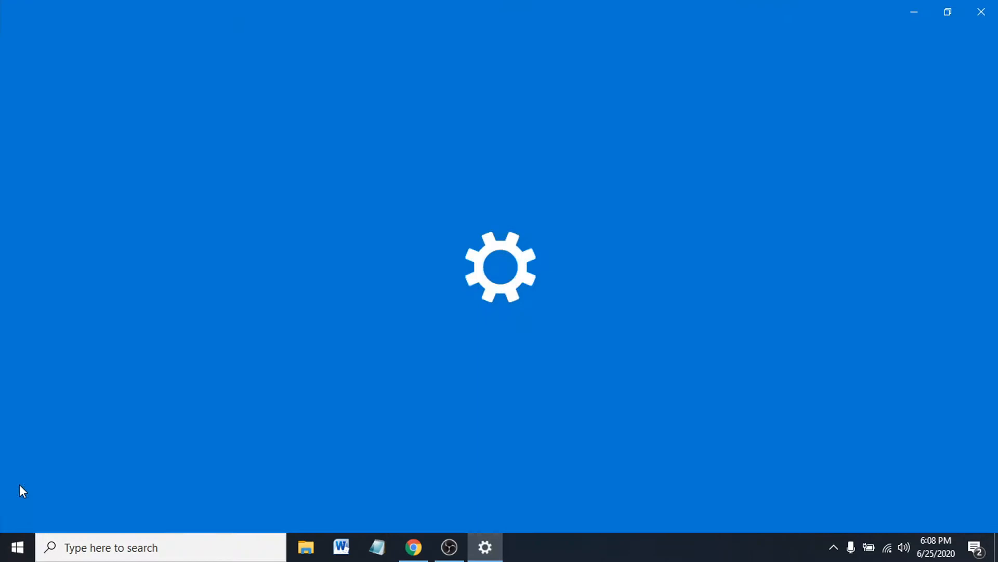
{"action": "left_click", "coordinate": [485, 548]}
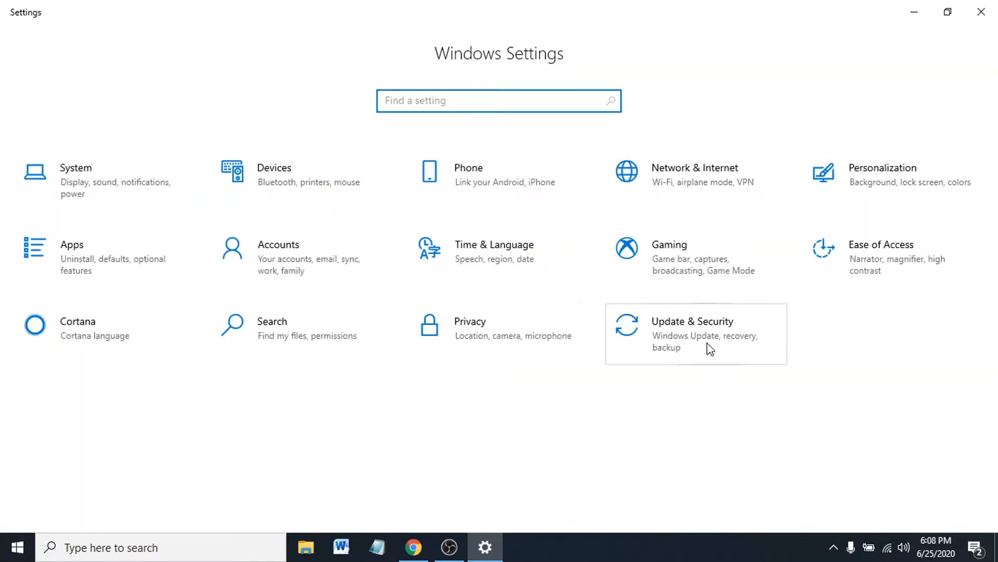
{"action": "mouse_move", "coordinate": [664, 339]}
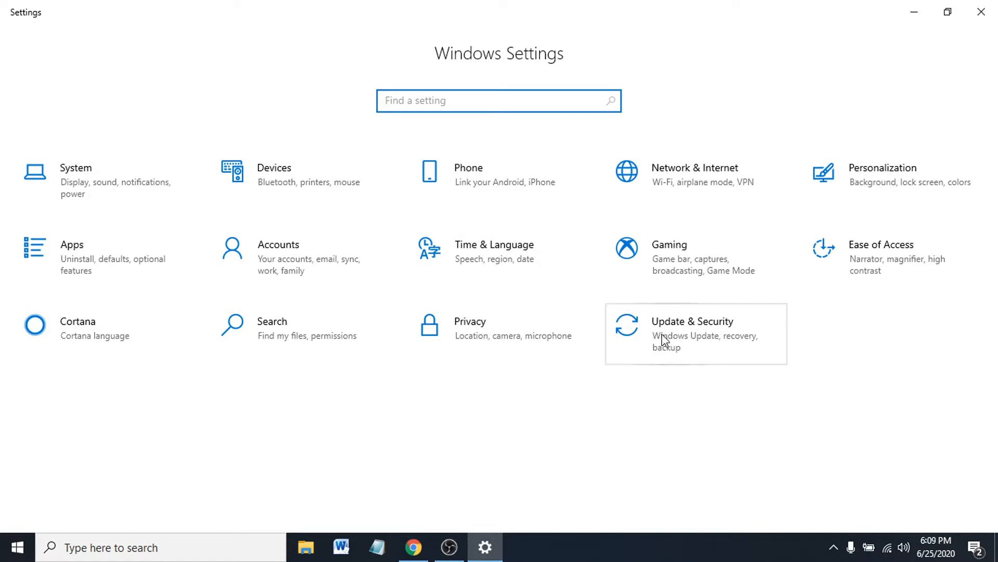
Step: Go to Update & Security and show the Windows Security overview of protection areas
{"action": "left_click", "coordinate": [693, 326]}
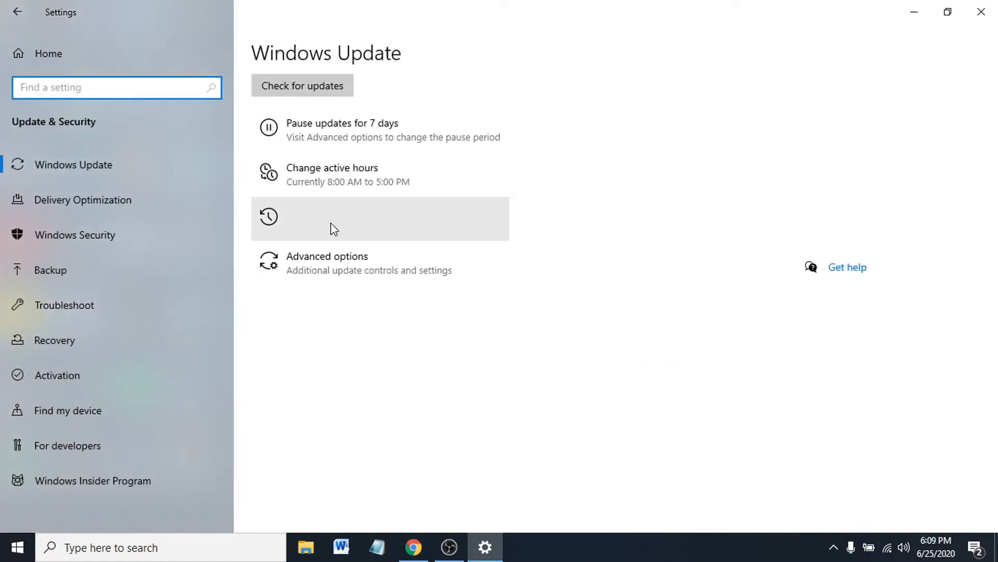
{"action": "left_click", "coordinate": [301, 86]}
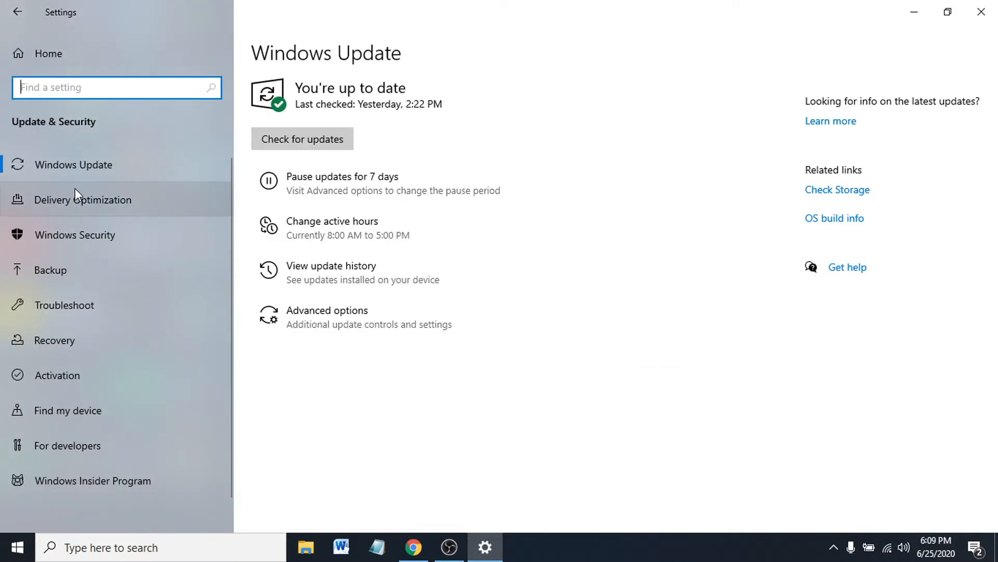
{"action": "mouse_move", "coordinate": [75, 248]}
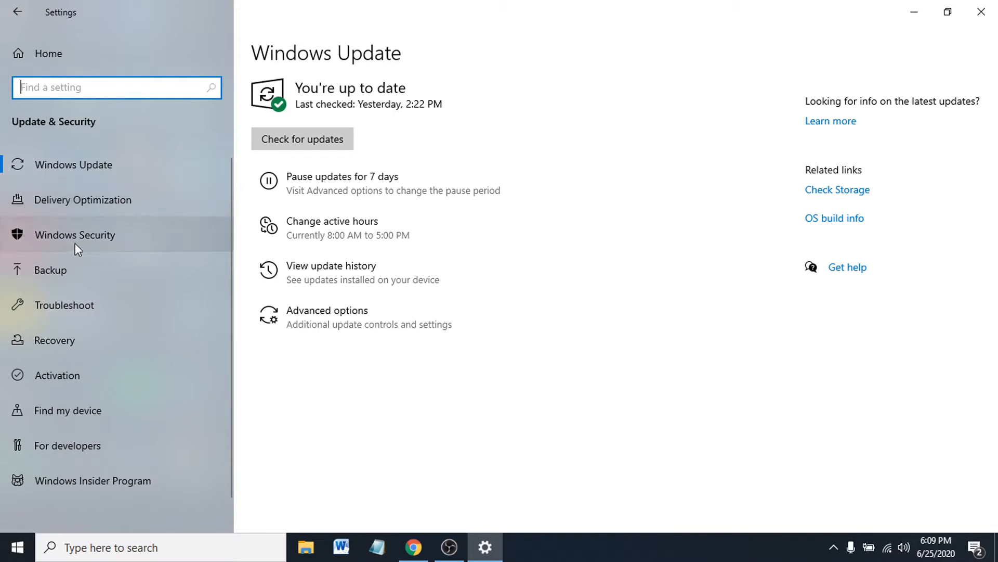
{"action": "left_click", "coordinate": [75, 234]}
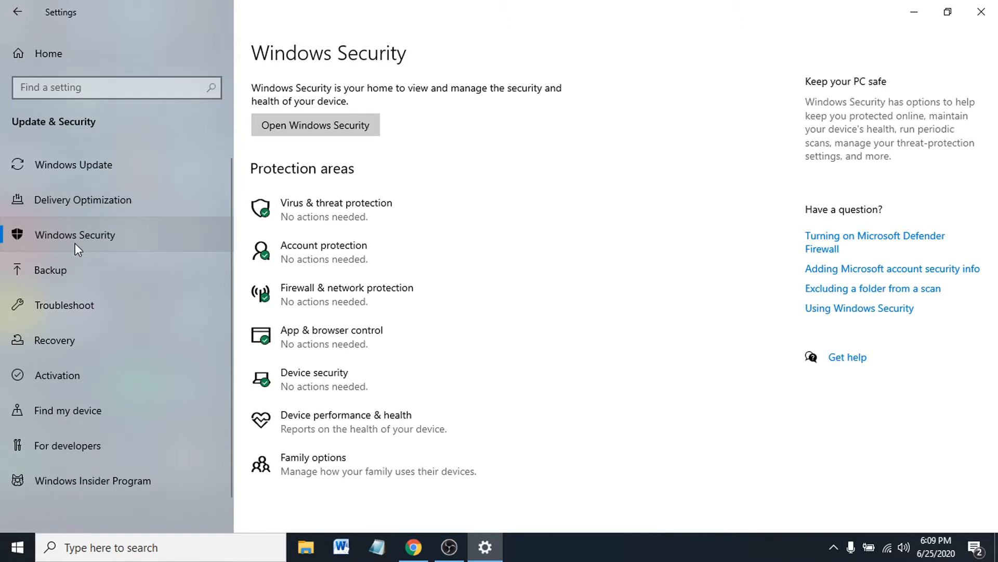
{"action": "mouse_move", "coordinate": [294, 213]}
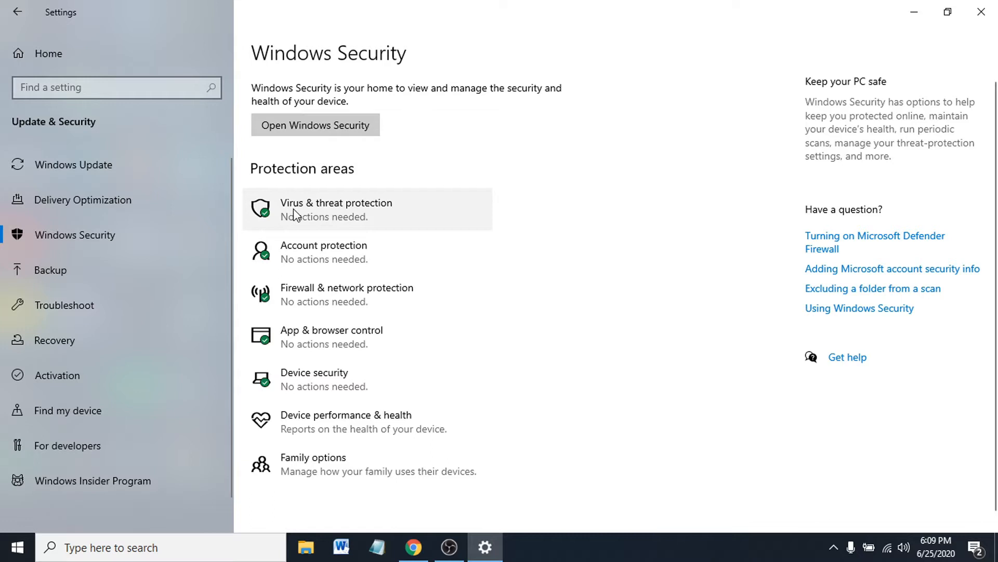
{"action": "mouse_move", "coordinate": [337, 224]}
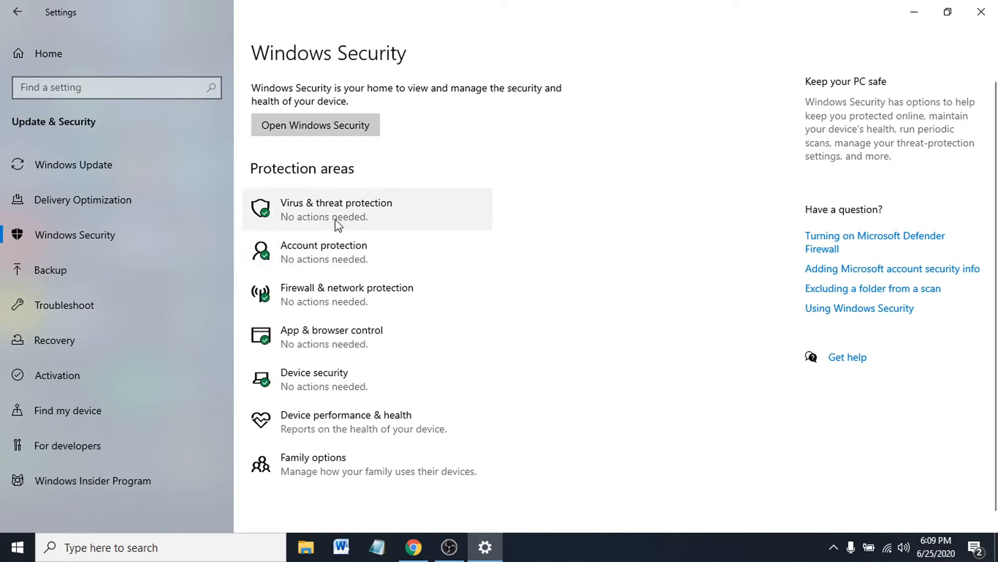
{"action": "mouse_move", "coordinate": [330, 224]}
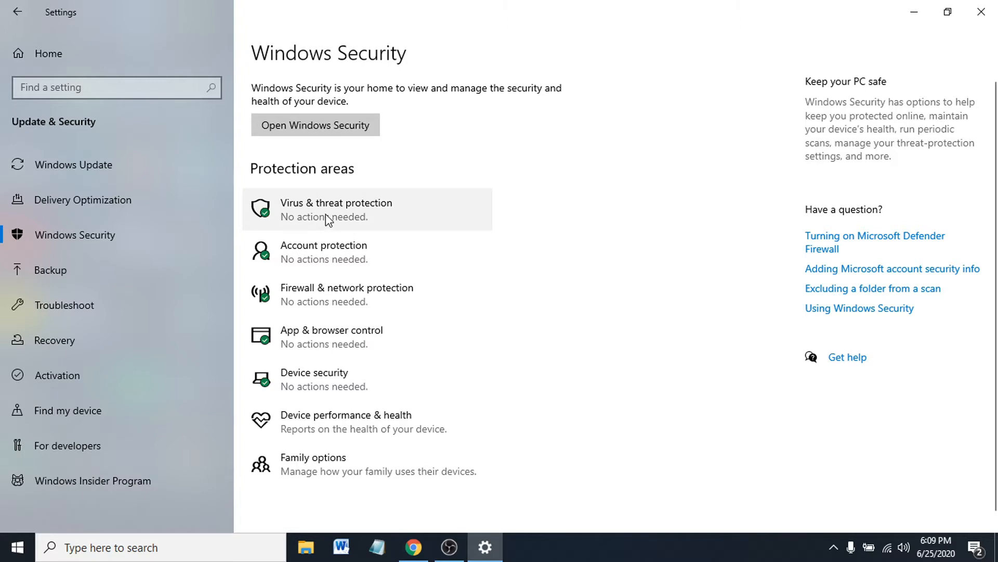
Step: Reach Virus & threat protection > Manage settings and scroll to the Exclusions section
{"action": "left_click", "coordinate": [314, 125]}
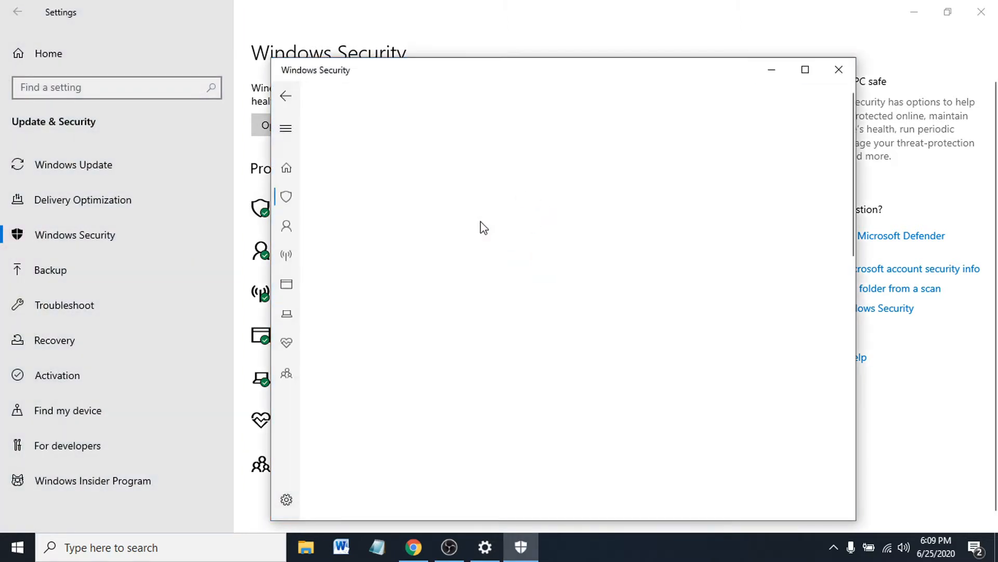
{"action": "left_click", "coordinate": [286, 195]}
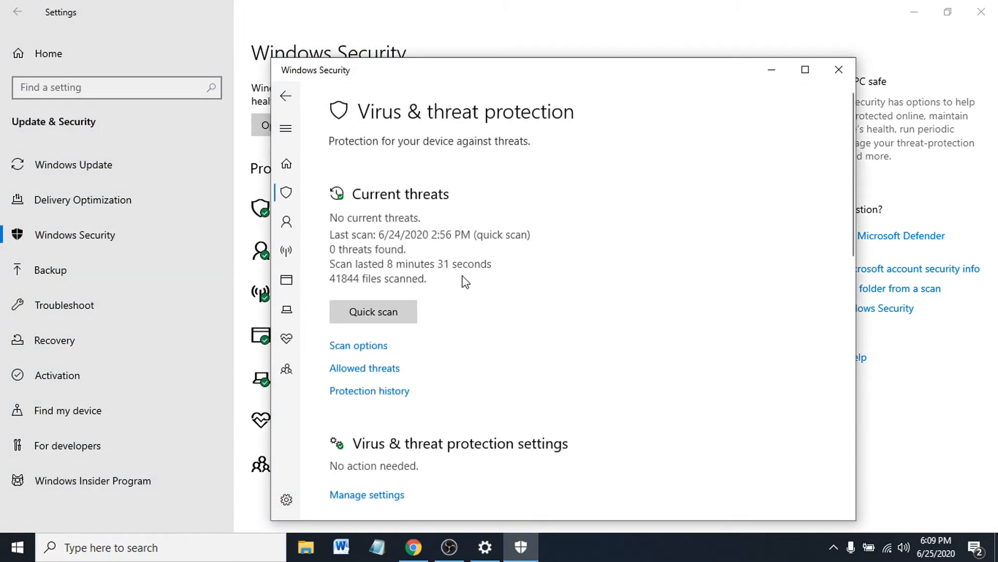
{"action": "scroll", "scroll_direction": "down", "scroll_amount": 3}
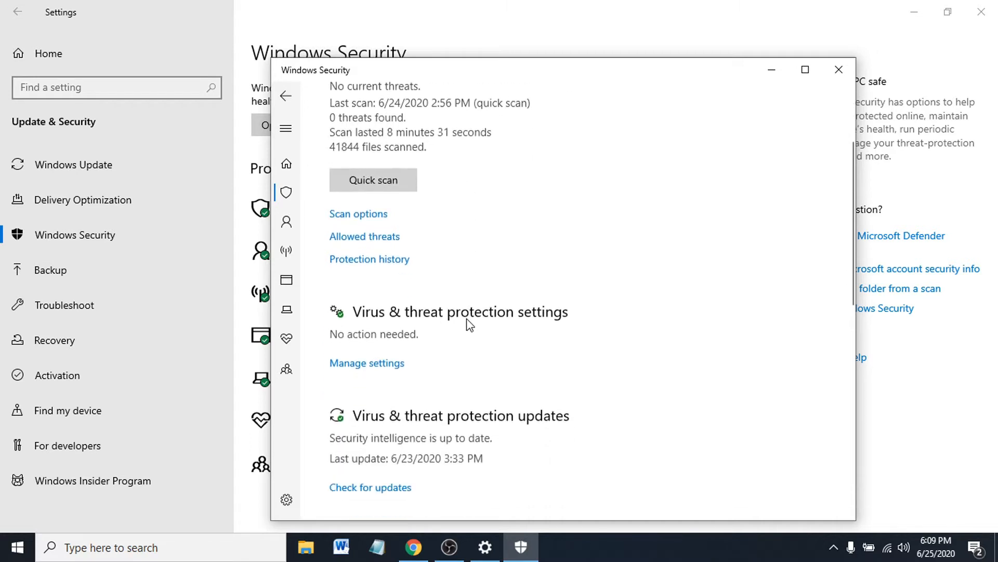
{"action": "mouse_move", "coordinate": [526, 330]}
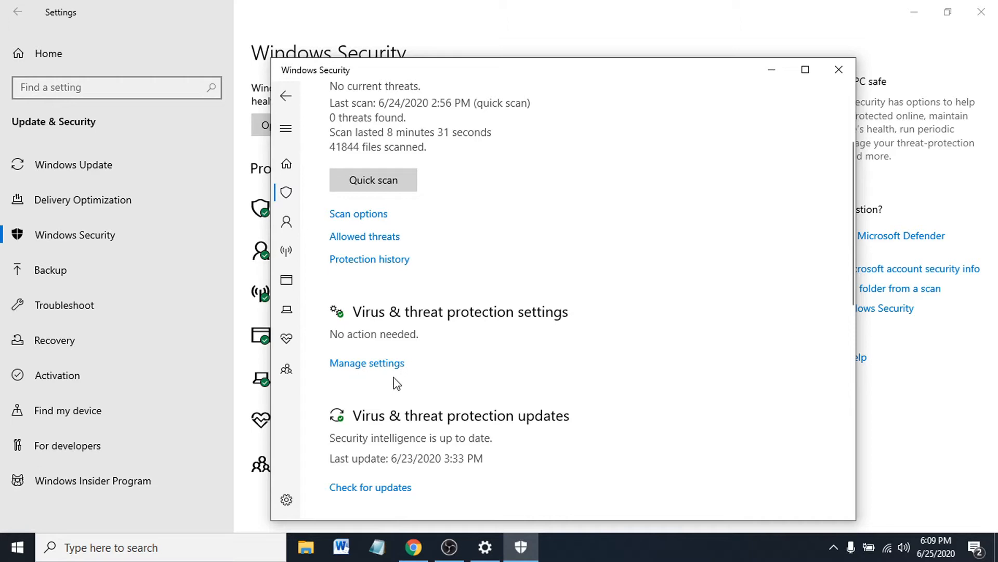
{"action": "mouse_move", "coordinate": [377, 370]}
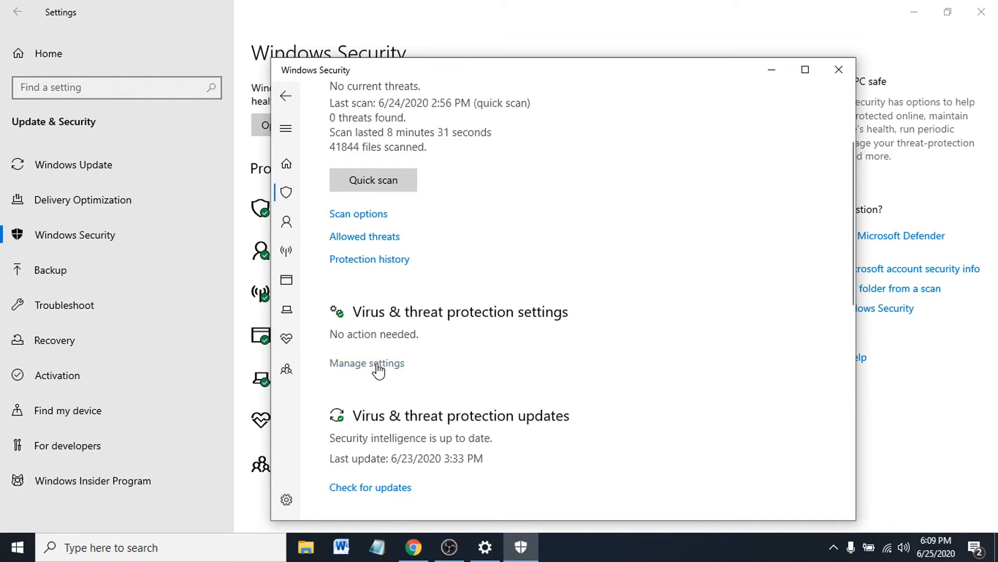
{"action": "left_click", "coordinate": [367, 362]}
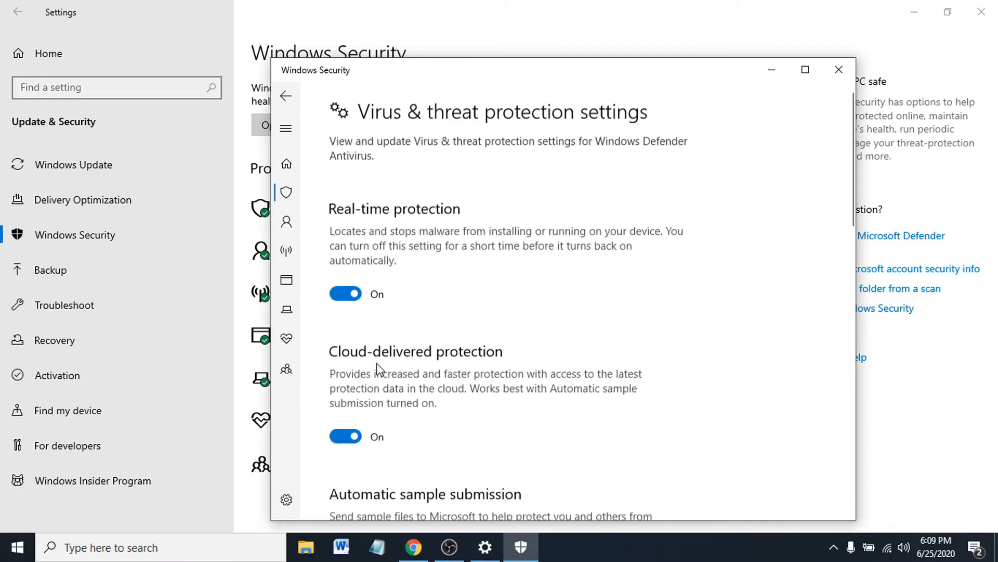
{"action": "scroll", "scroll_direction": "down", "scroll_amount": 3}
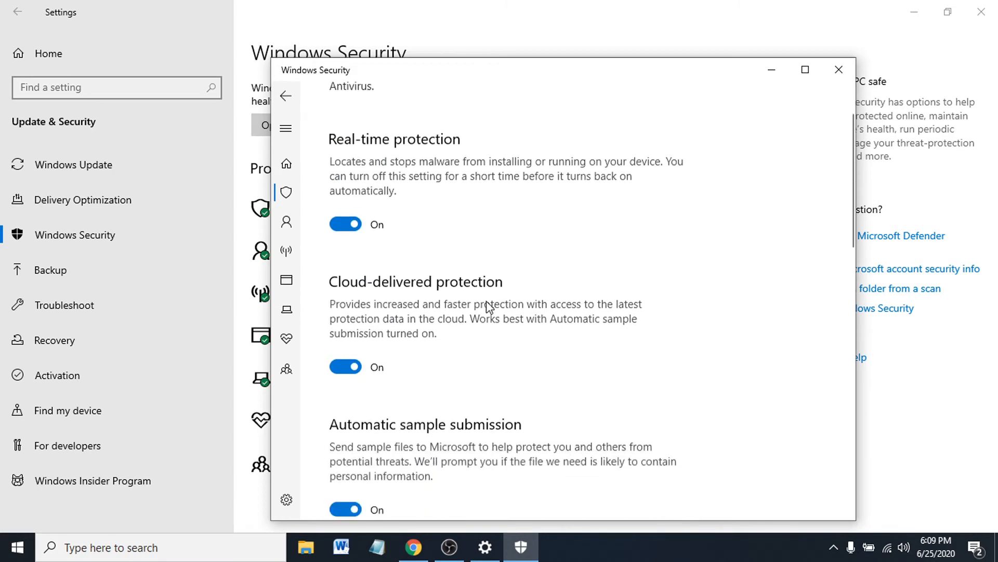
{"action": "scroll", "scroll_direction": "down", "scroll_amount": 3}
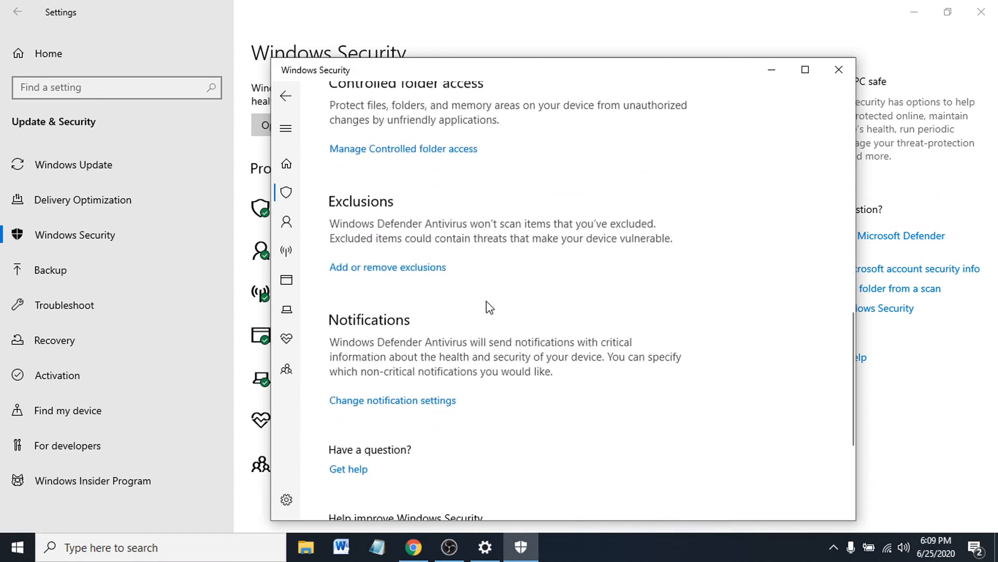
{"action": "mouse_move", "coordinate": [373, 282]}
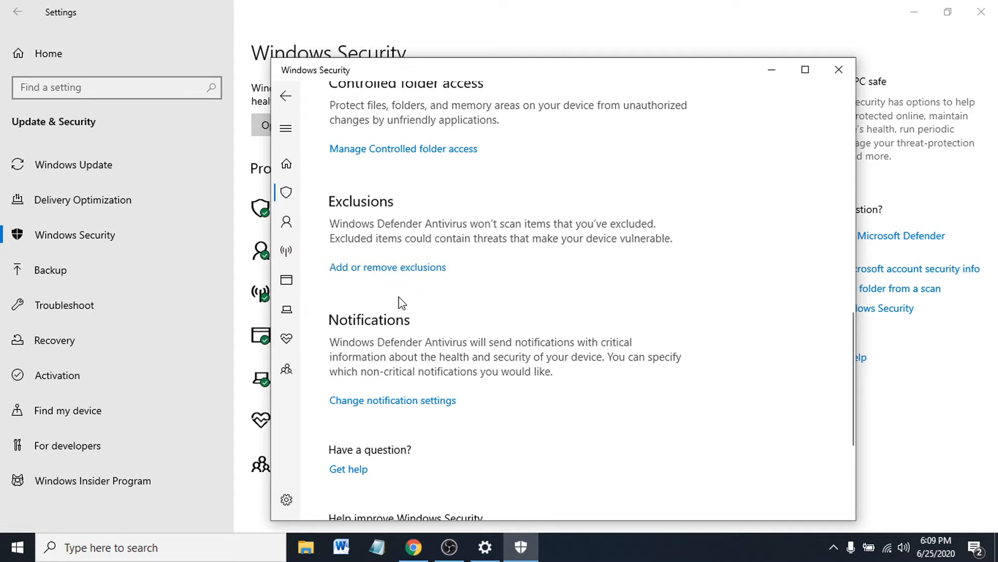
{"action": "mouse_move", "coordinate": [407, 274]}
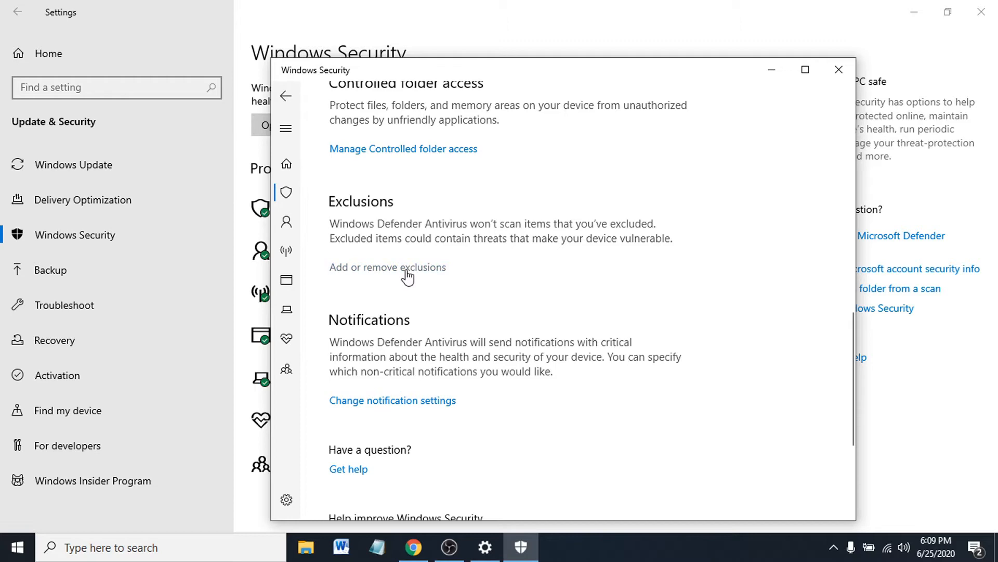
Step: Show the Exclusions page with the File/Folder/File type/Process add-exclusion choices
{"action": "left_click", "coordinate": [387, 267]}
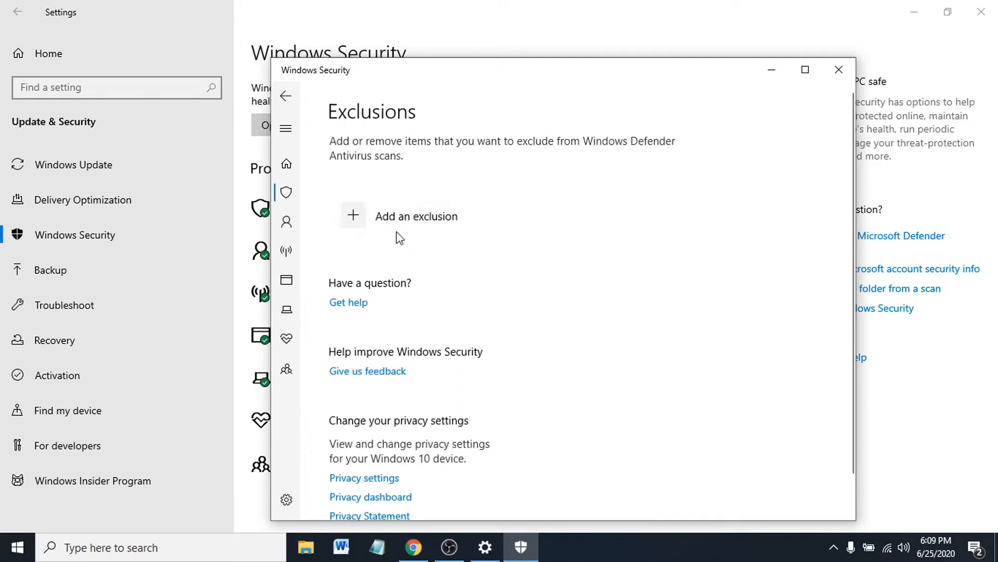
{"action": "mouse_move", "coordinate": [408, 249]}
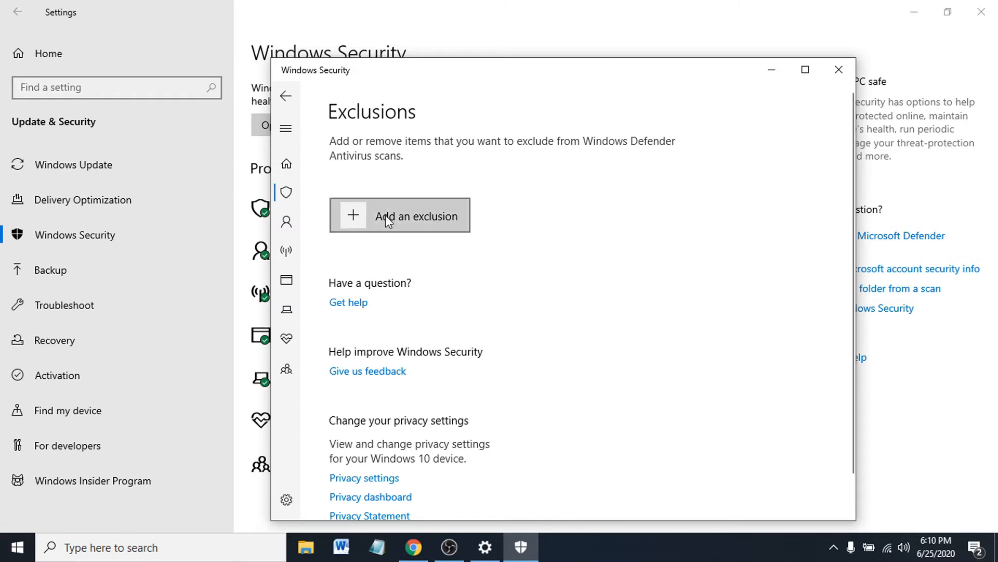
{"action": "left_click", "coordinate": [400, 215]}
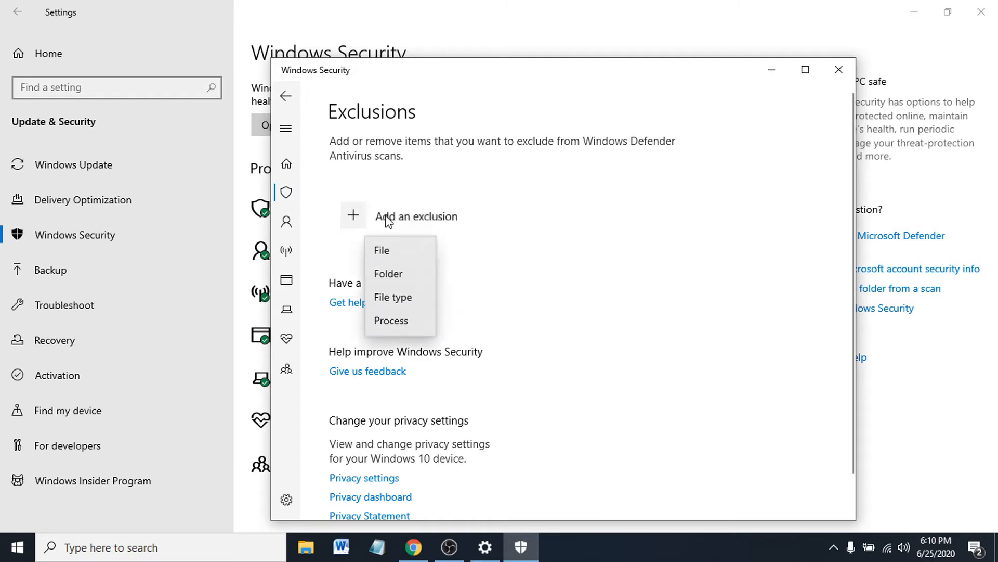
{"action": "mouse_move", "coordinate": [389, 250]}
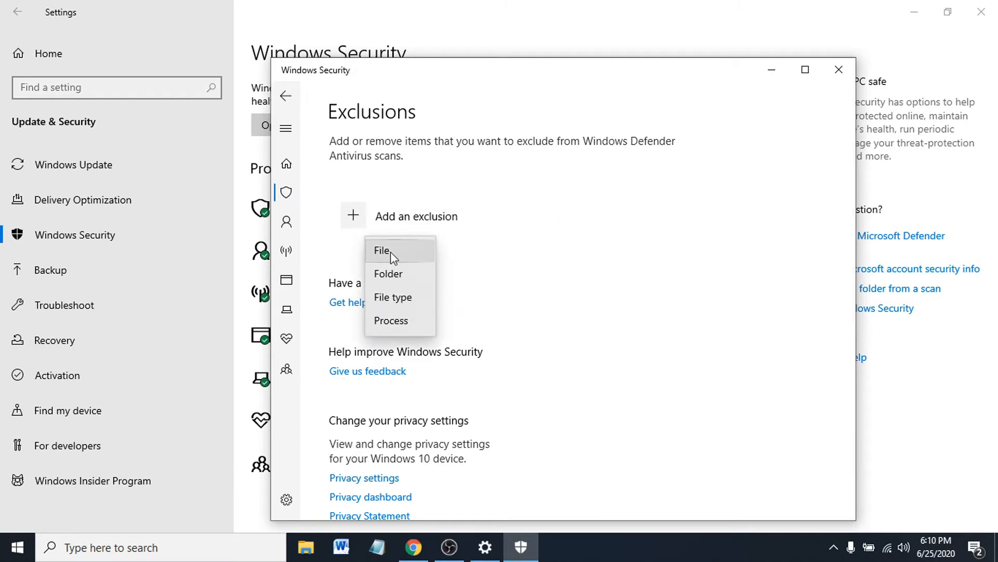
Step: Choose a File exclusion and browse to This PC > Local Disk (C:) > Program Files
{"action": "left_click", "coordinate": [381, 251]}
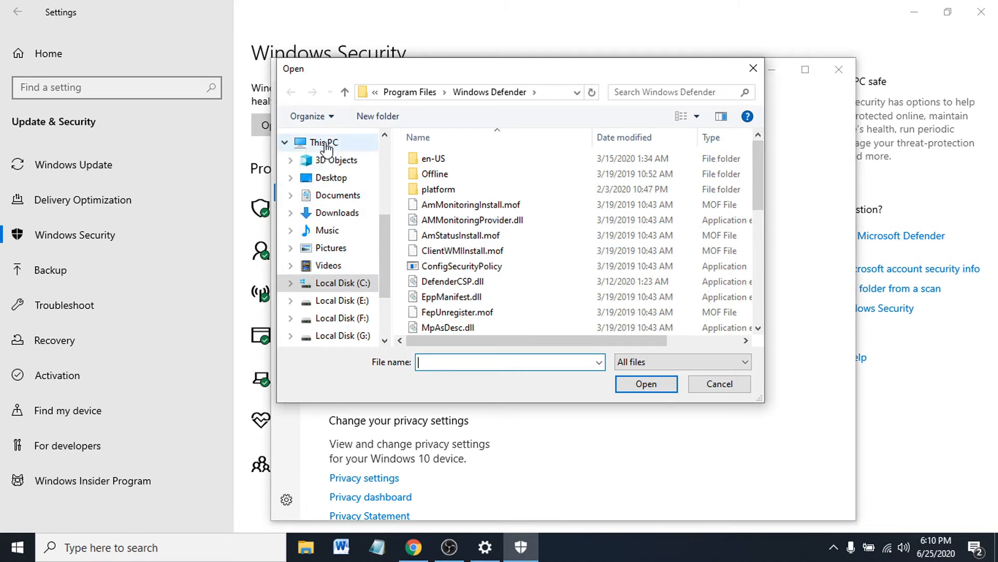
{"action": "left_click", "coordinate": [323, 141]}
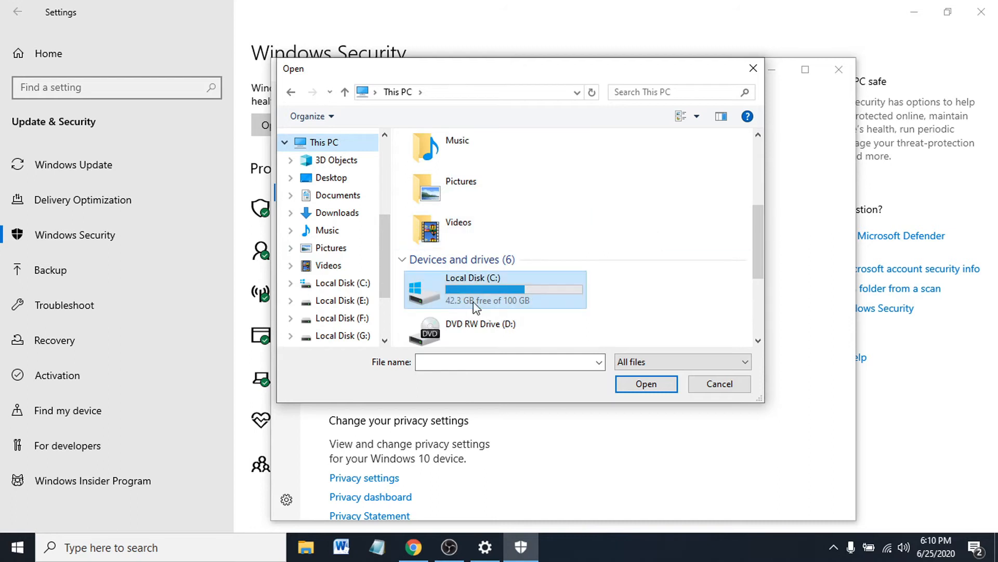
{"action": "mouse_move", "coordinate": [477, 301]}
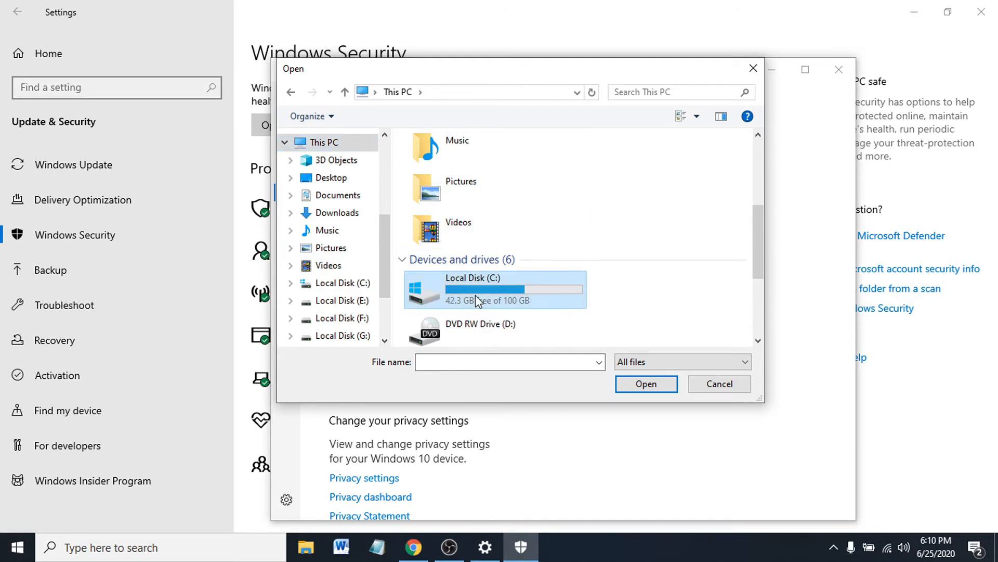
{"action": "double_click", "coordinate": [493, 289]}
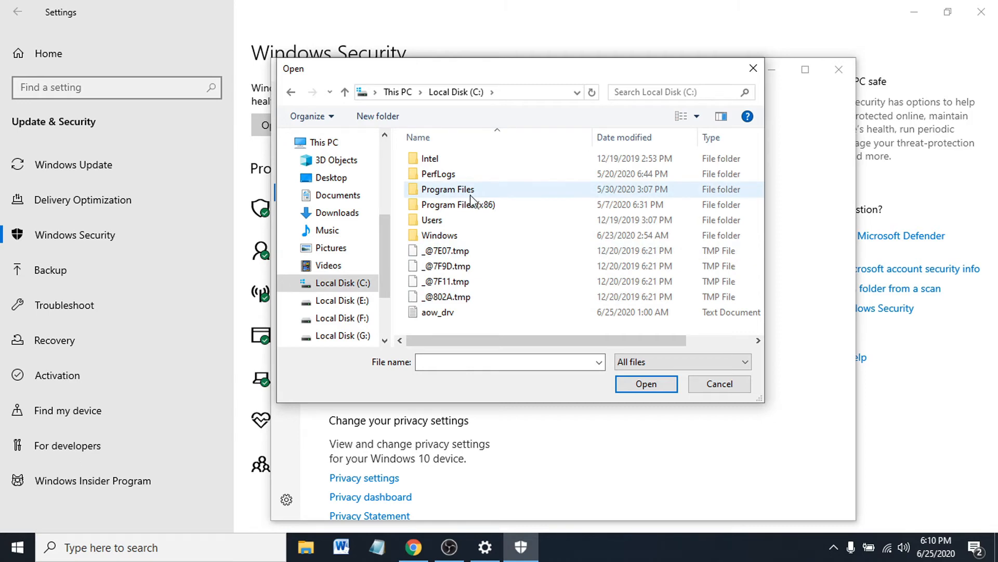
{"action": "double_click", "coordinate": [448, 188]}
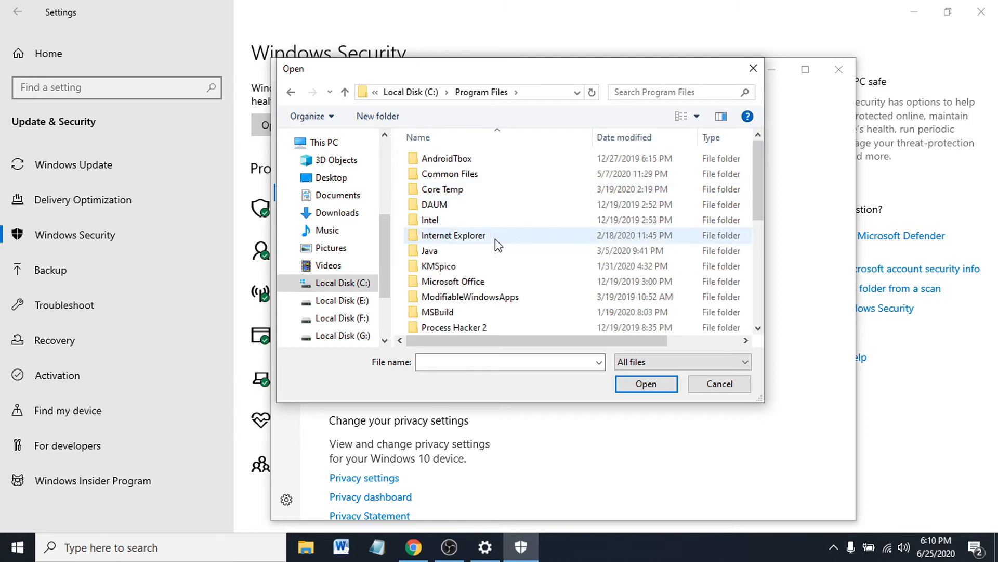
Step: Enter the Windows Defender folder and select the MsMpEng file
{"action": "scroll", "scroll_direction": "down", "scroll_amount": 3}
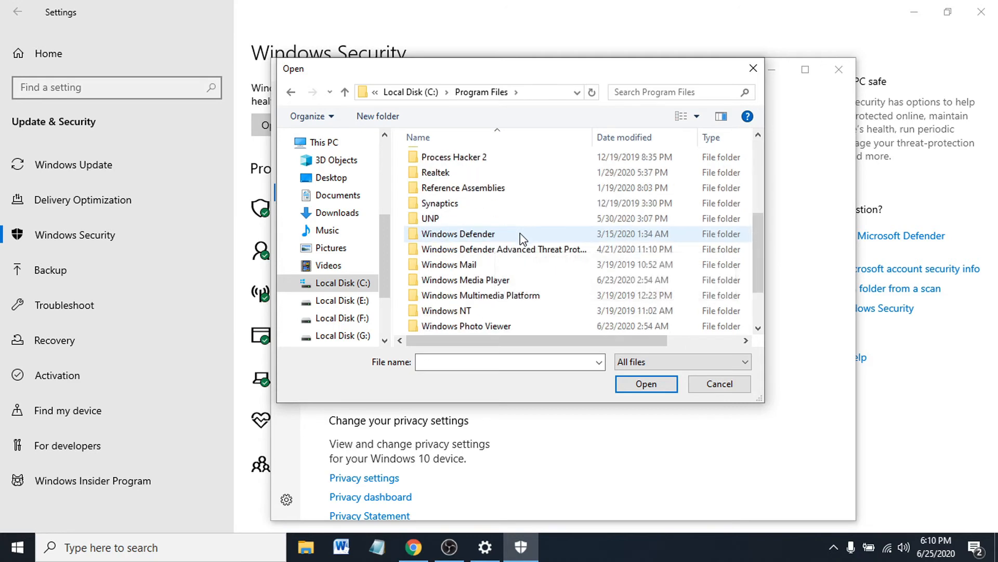
{"action": "scroll", "scroll_direction": "down", "scroll_amount": 3}
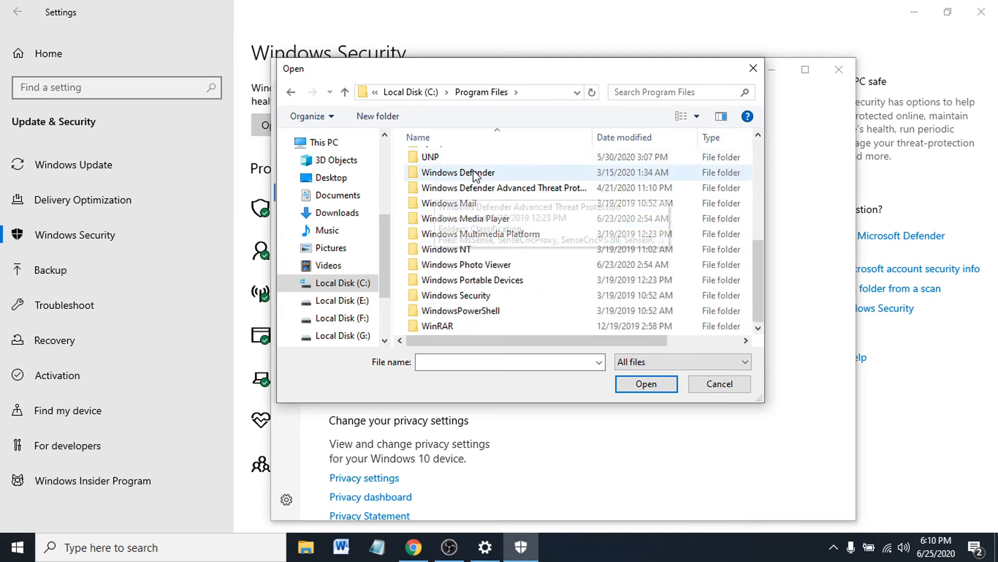
{"action": "double_click", "coordinate": [457, 172]}
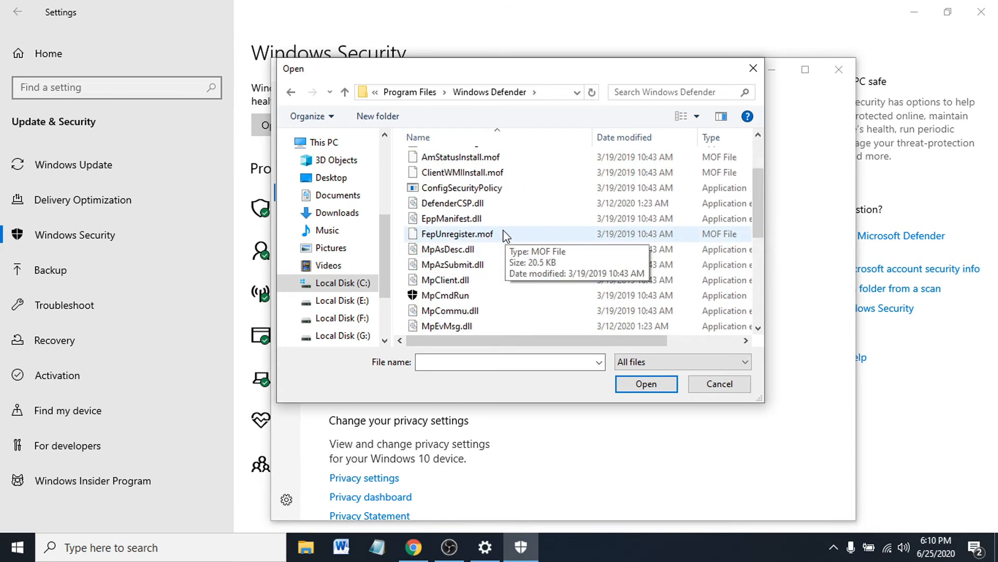
{"action": "scroll", "scroll_direction": "down", "scroll_amount": 3}
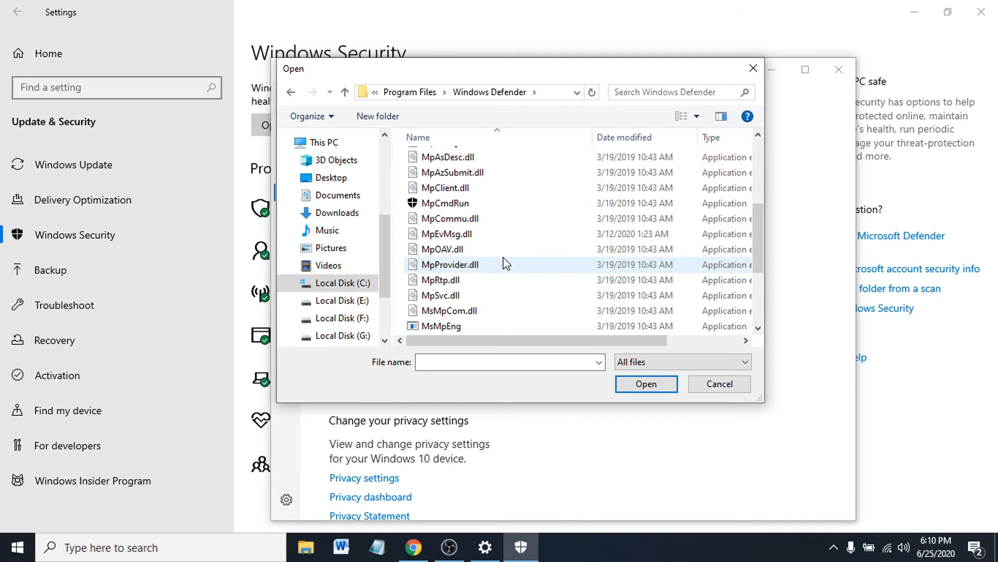
{"action": "scroll", "scroll_direction": "down", "scroll_amount": 3}
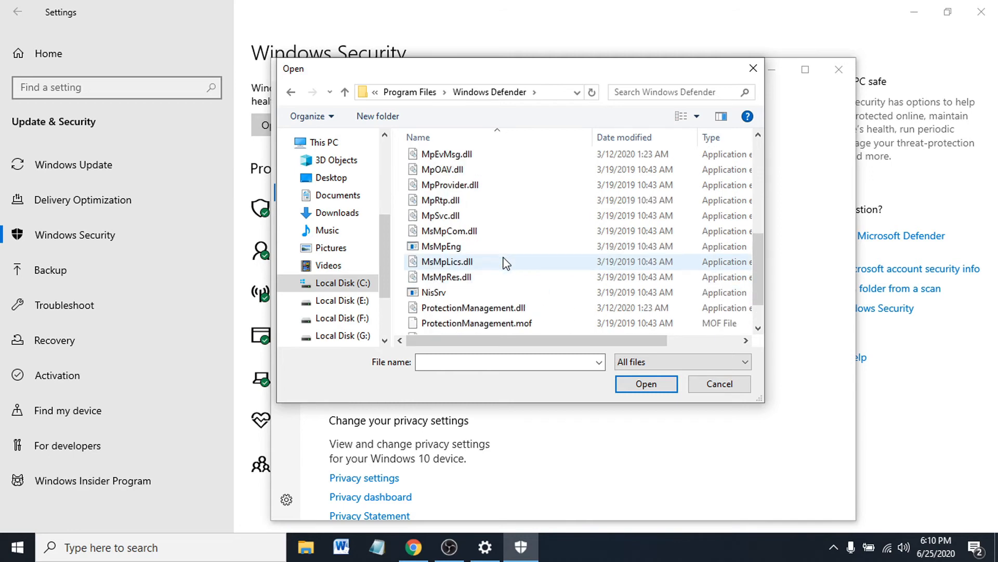
{"action": "left_click", "coordinate": [438, 245]}
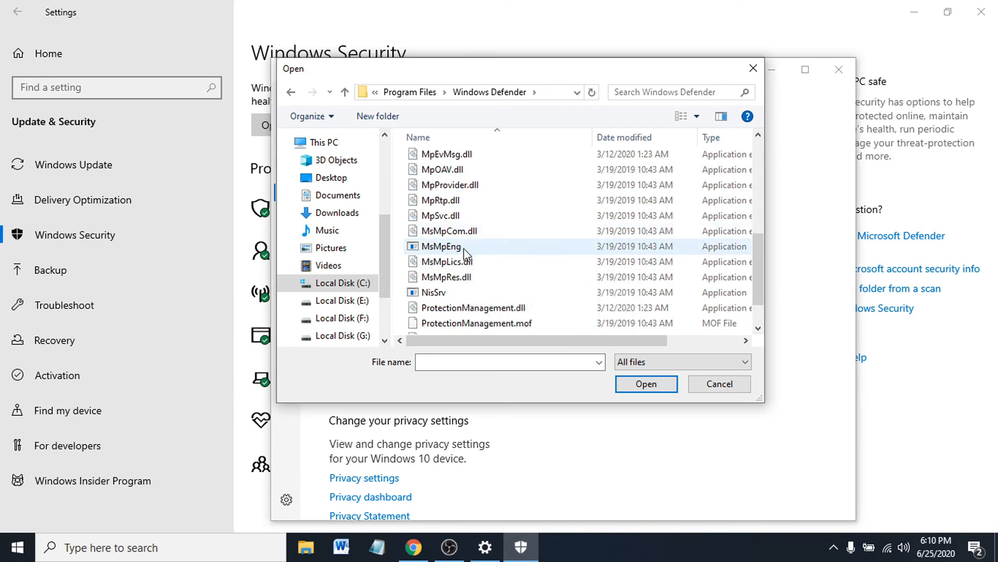
{"action": "mouse_move", "coordinate": [441, 246]}
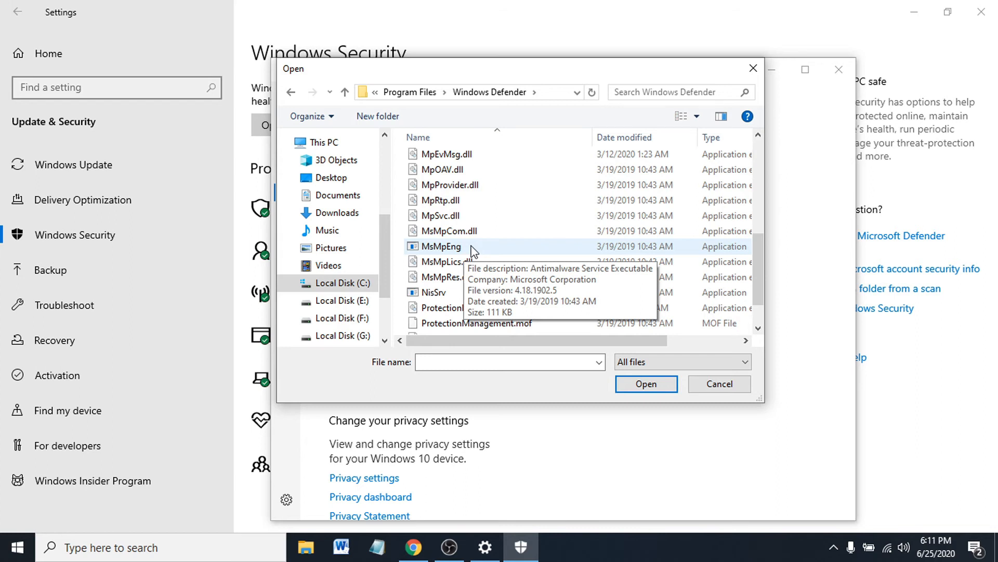
{"action": "left_click", "coordinate": [439, 247]}
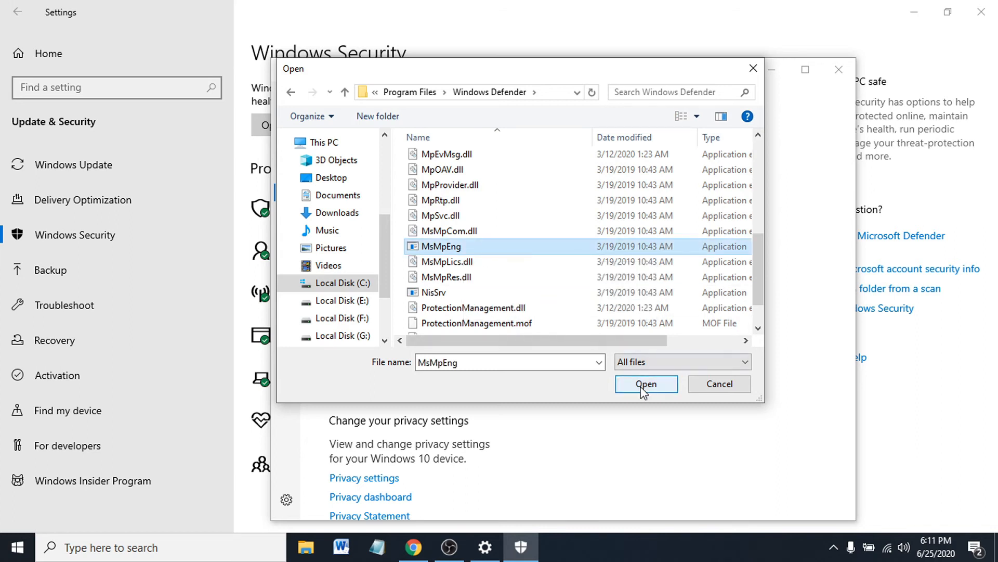
Step: Confirm MsMpEng.exe so it appears as a file exclusion in the list
{"action": "left_click", "coordinate": [645, 384]}
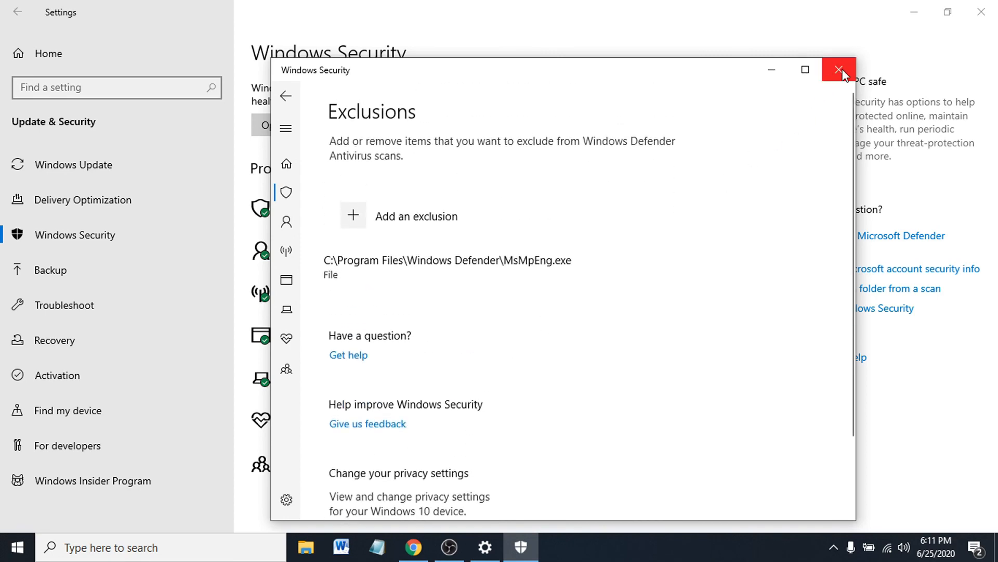
Step: Close the Windows Security and Settings windows, returning to the desktop
{"action": "left_click", "coordinate": [840, 70]}
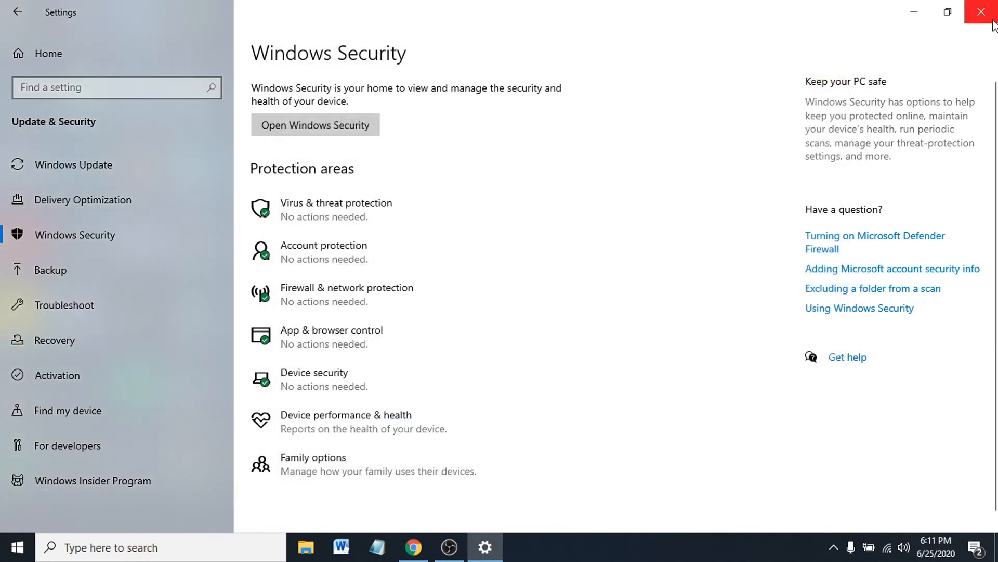
{"action": "left_click", "coordinate": [989, 11]}
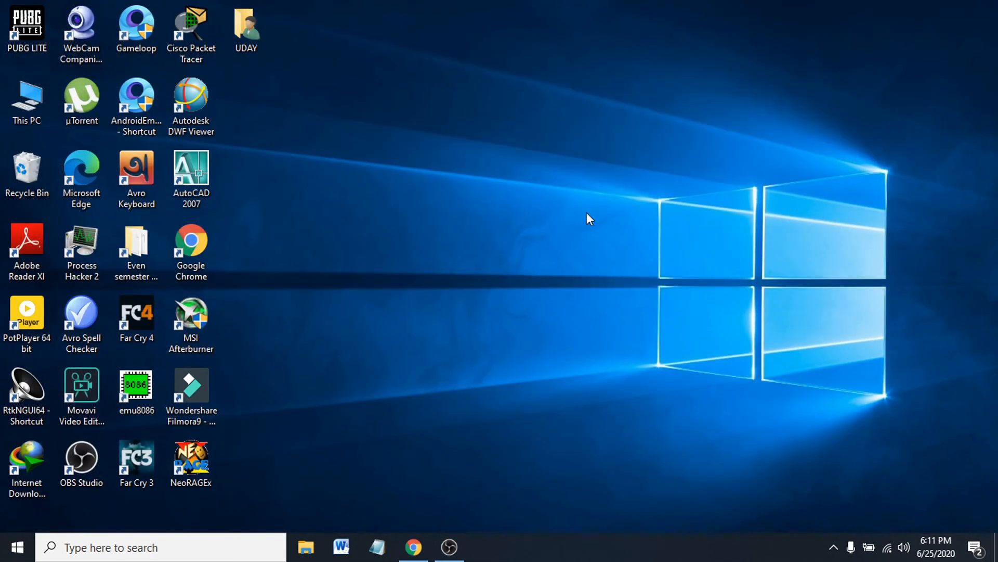
{"action": "mouse_move", "coordinate": [576, 223]}
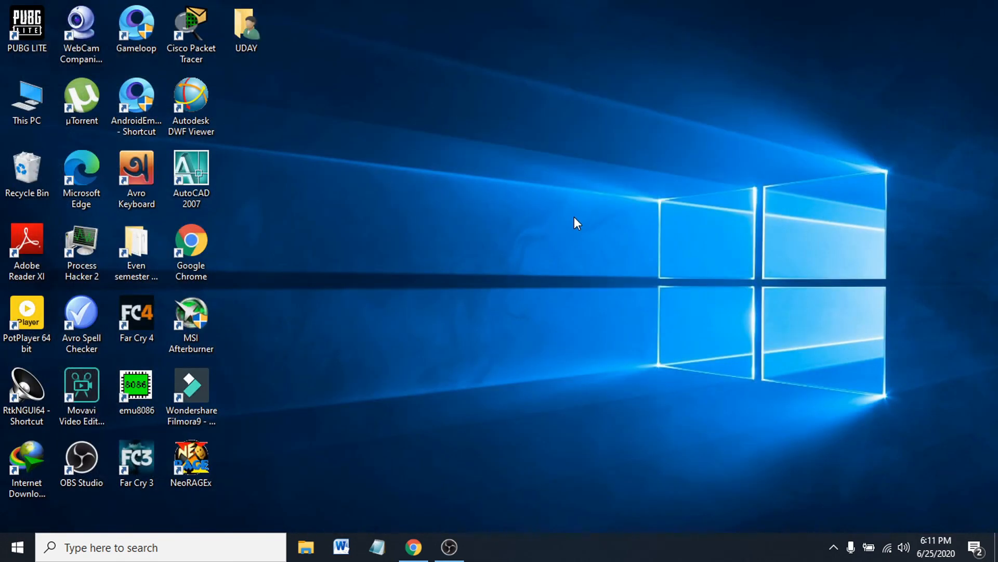